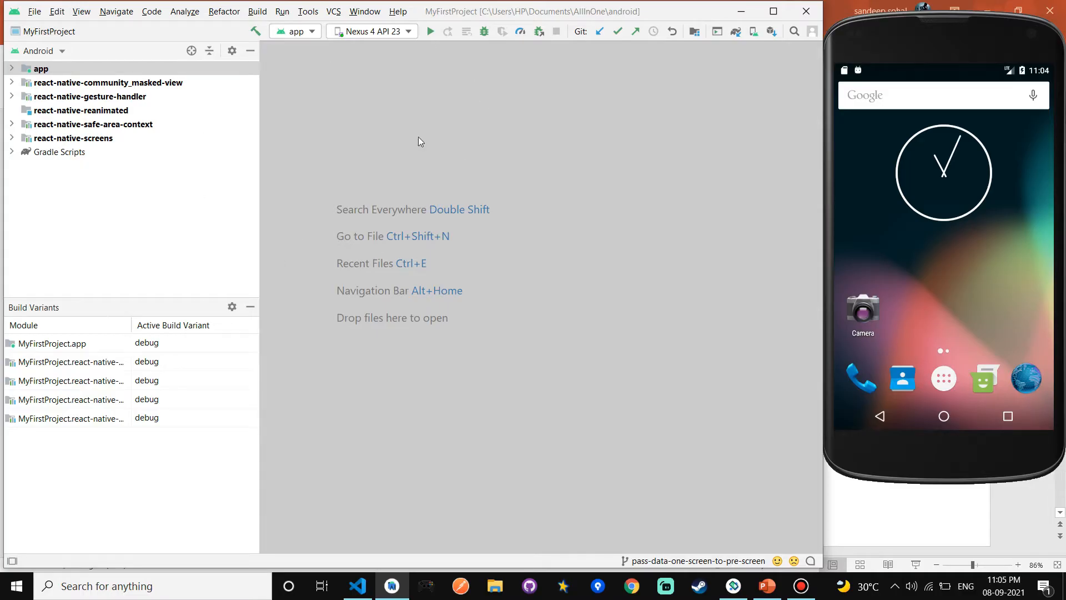
{"action": "mouse_move", "coordinate": [841, 97]}
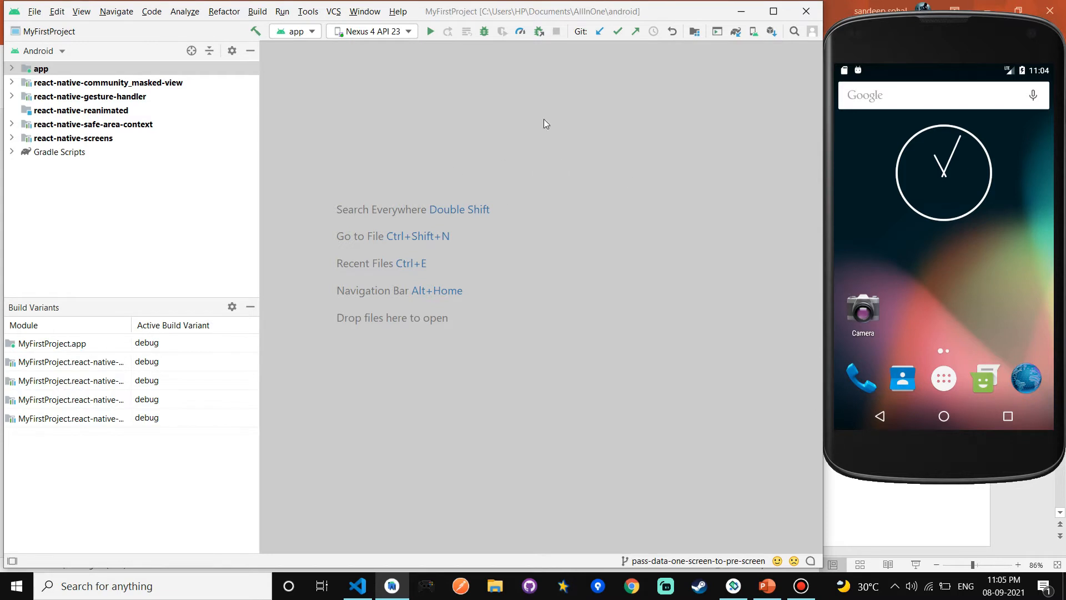
{"action": "mouse_move", "coordinate": [181, 40]}
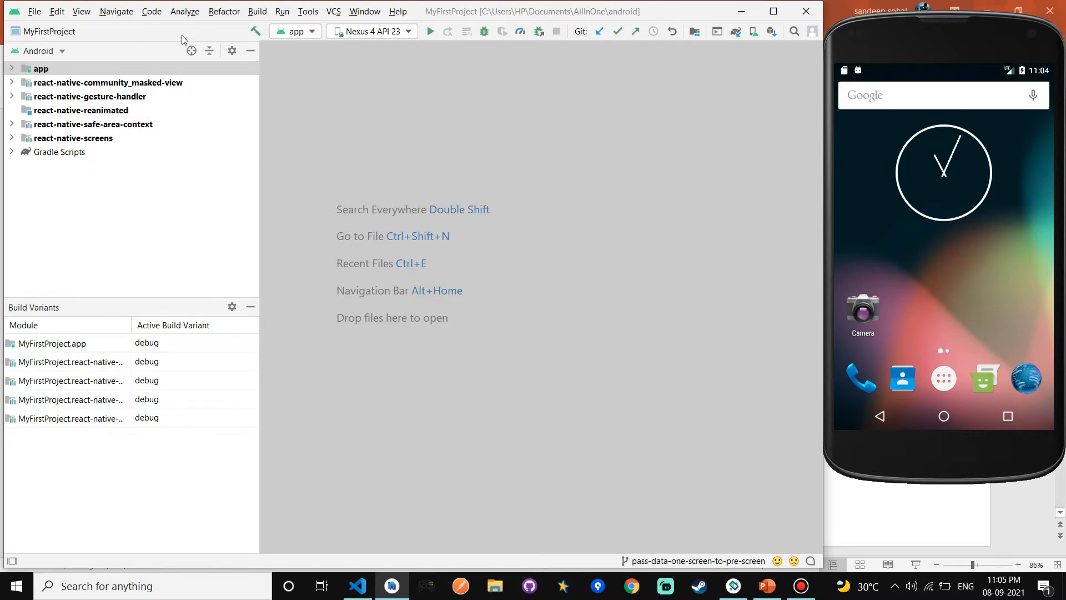
{"action": "mouse_move", "coordinate": [401, 187]}
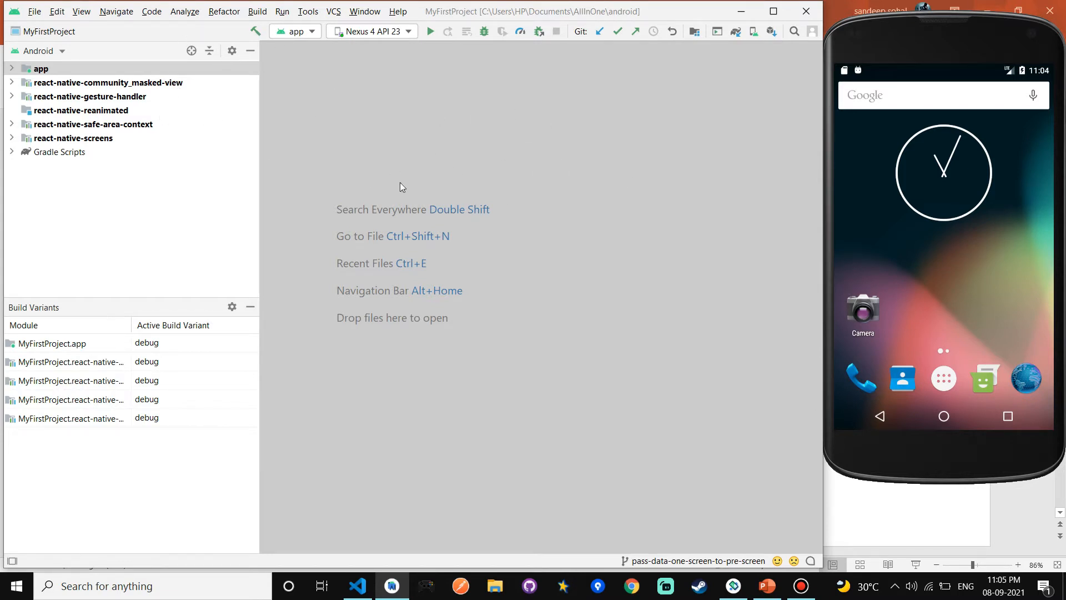
Step: Open Documents > AllInOne > android as a project from the File > Open dialog
{"action": "left_click", "coordinate": [34, 11]}
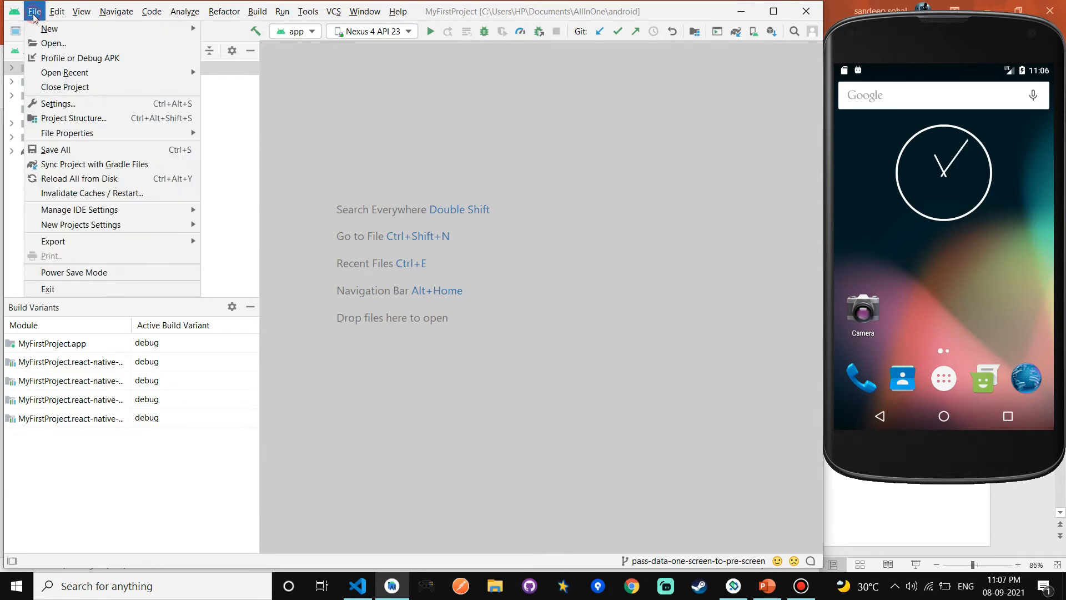
{"action": "left_click", "coordinate": [52, 43]}
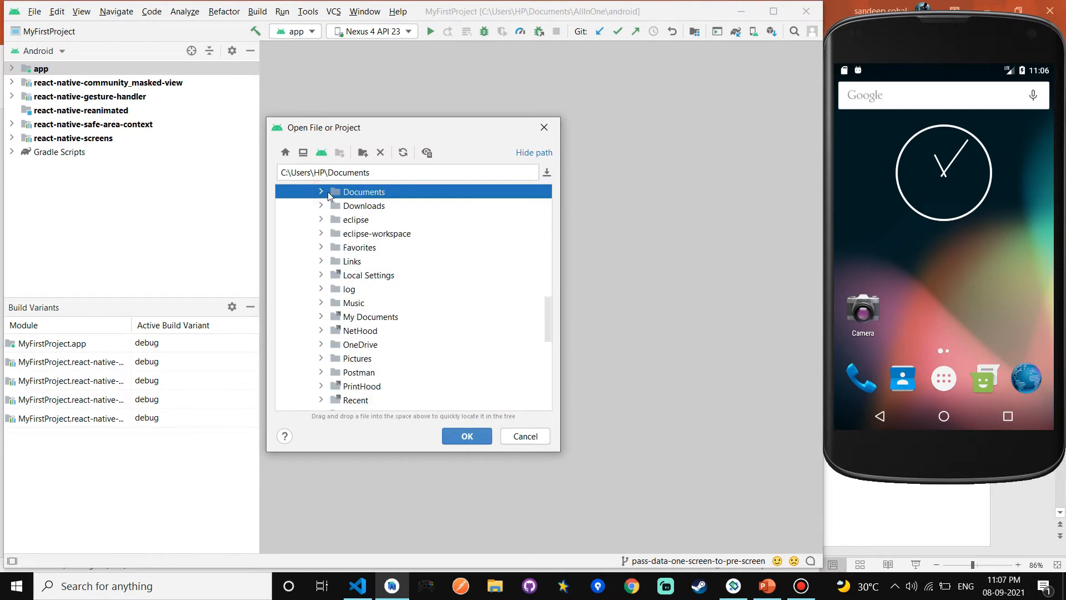
{"action": "left_click", "coordinate": [320, 191]}
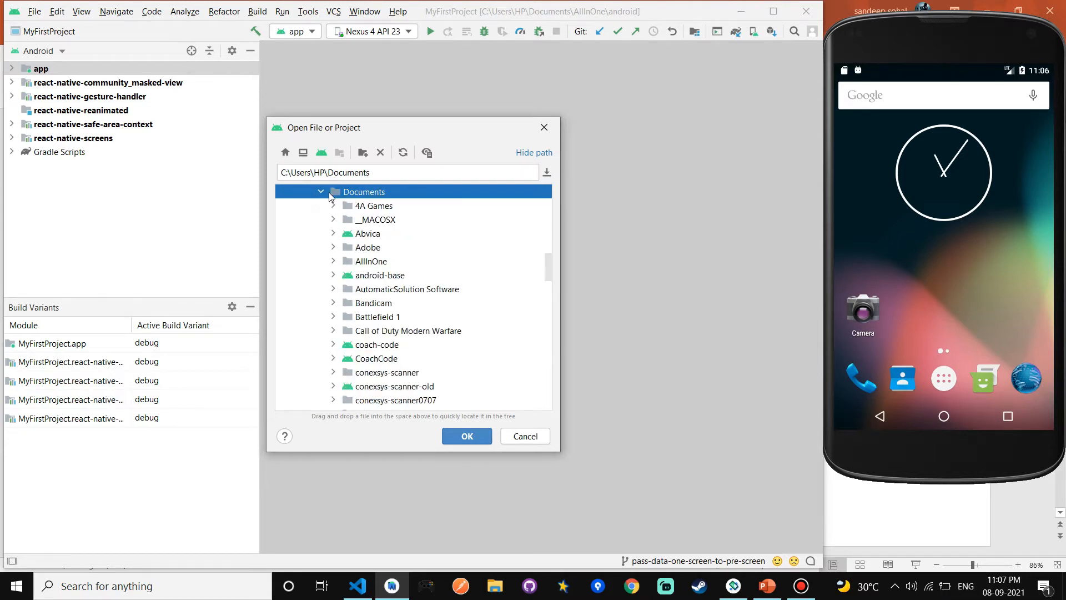
{"action": "mouse_move", "coordinate": [360, 265]}
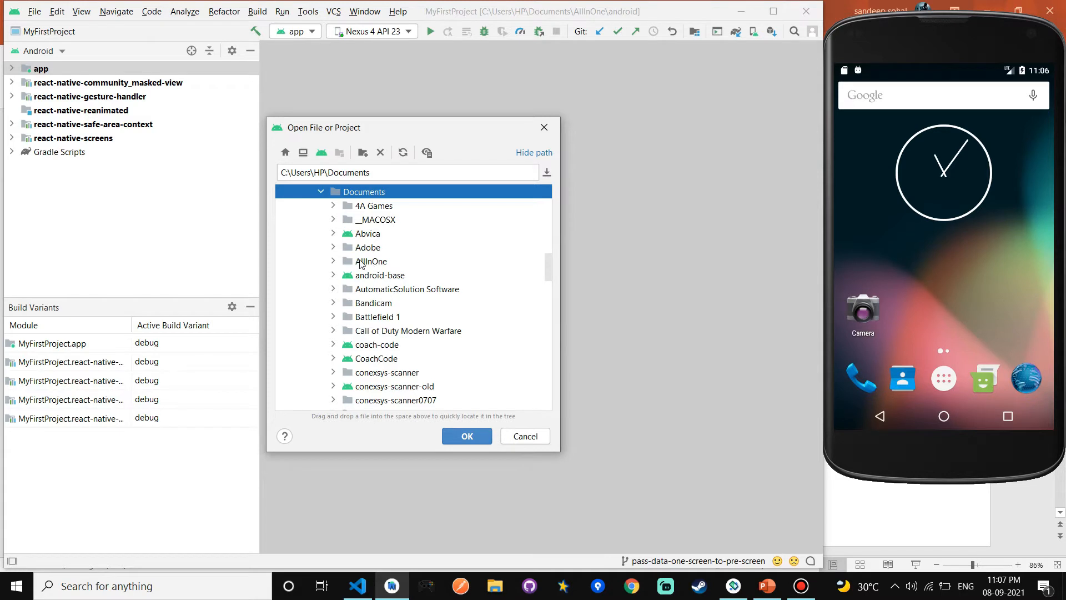
{"action": "double_click", "coordinate": [371, 261]}
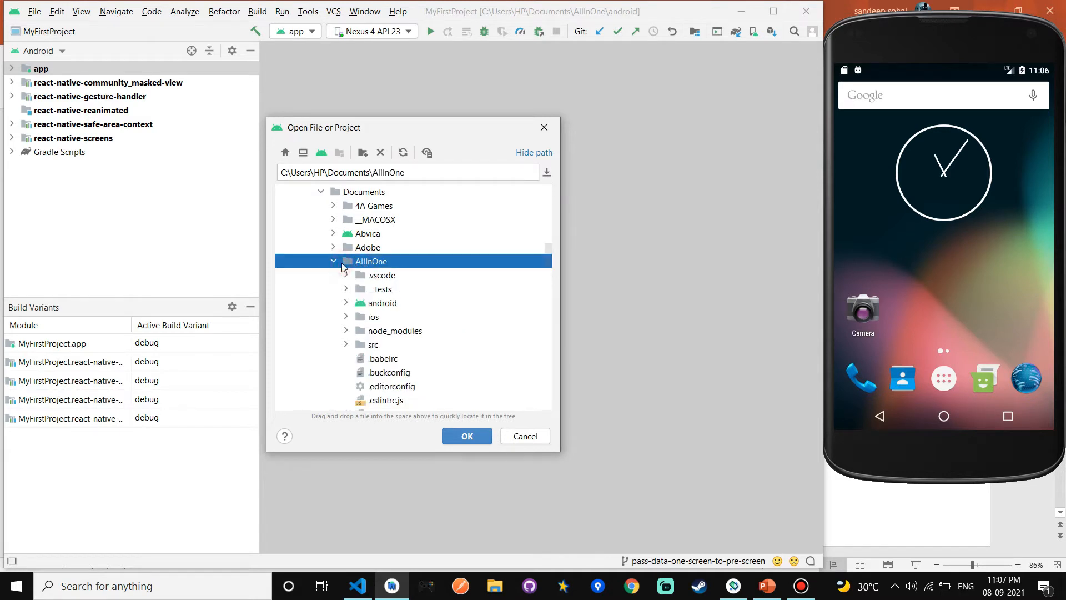
{"action": "left_click", "coordinate": [381, 302]}
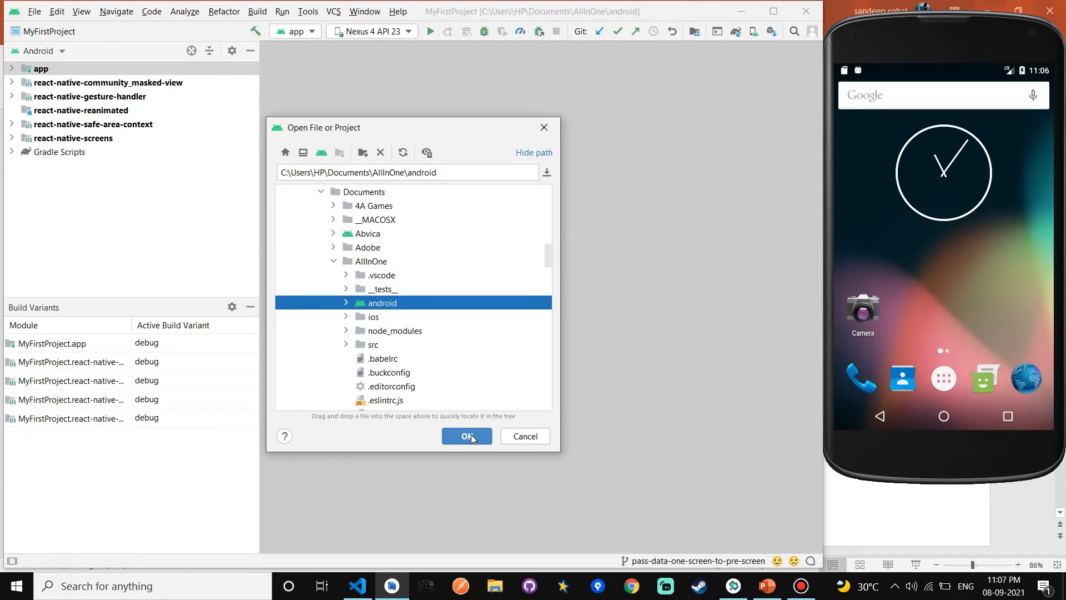
{"action": "left_click", "coordinate": [465, 435]}
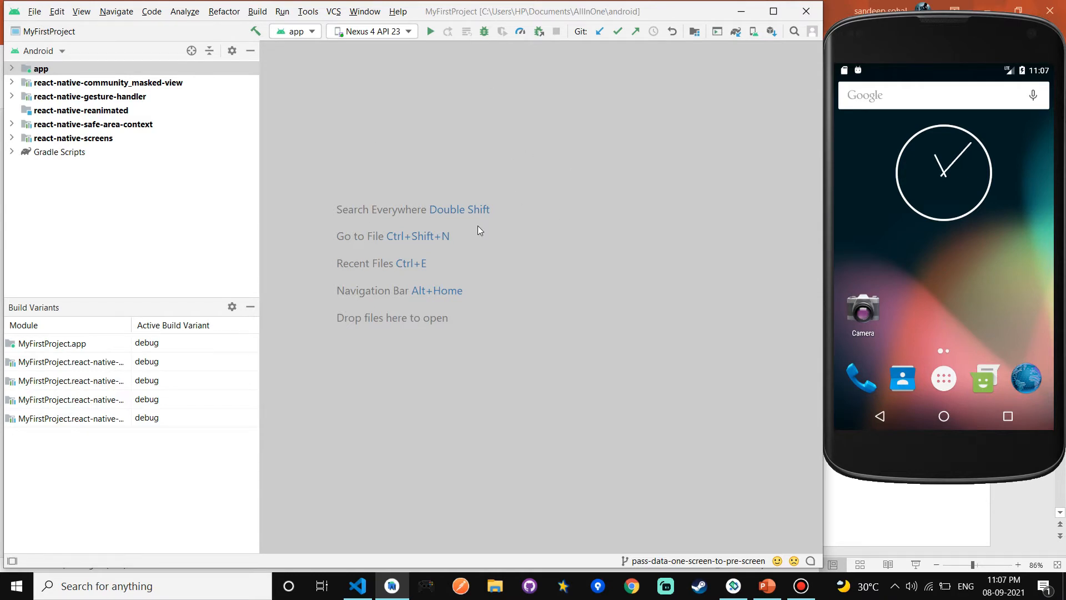
{"action": "mouse_move", "coordinate": [381, 103]}
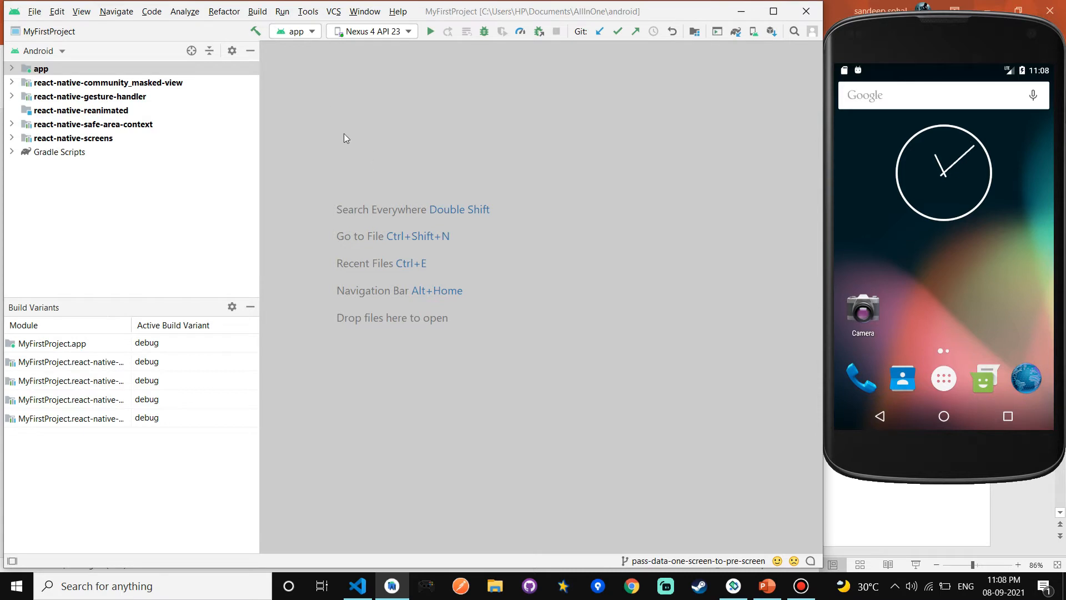
{"action": "mouse_move", "coordinate": [377, 168]}
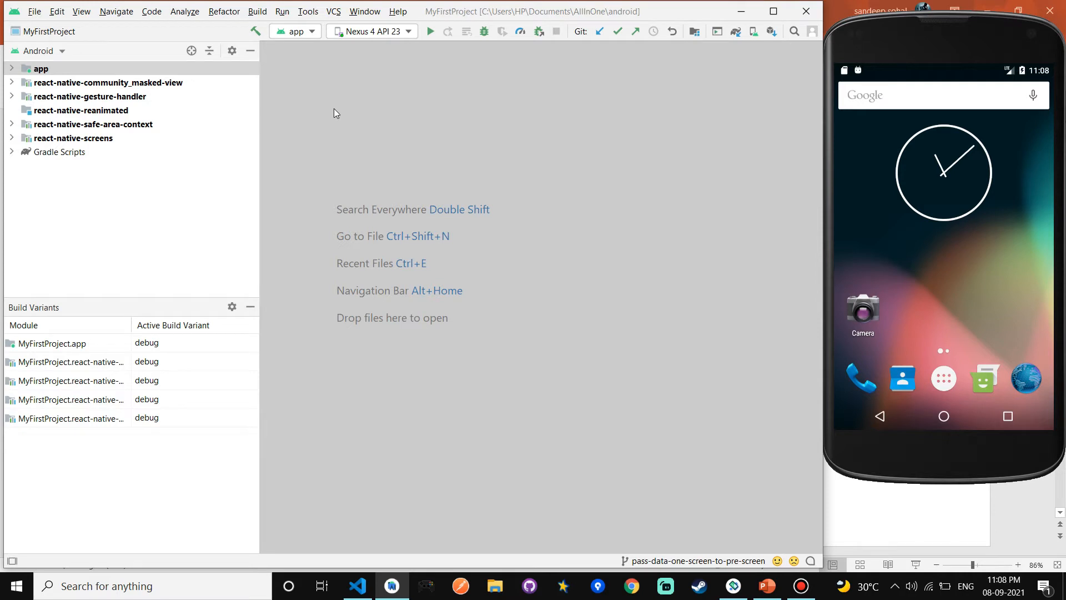
{"action": "mouse_move", "coordinate": [344, 112]}
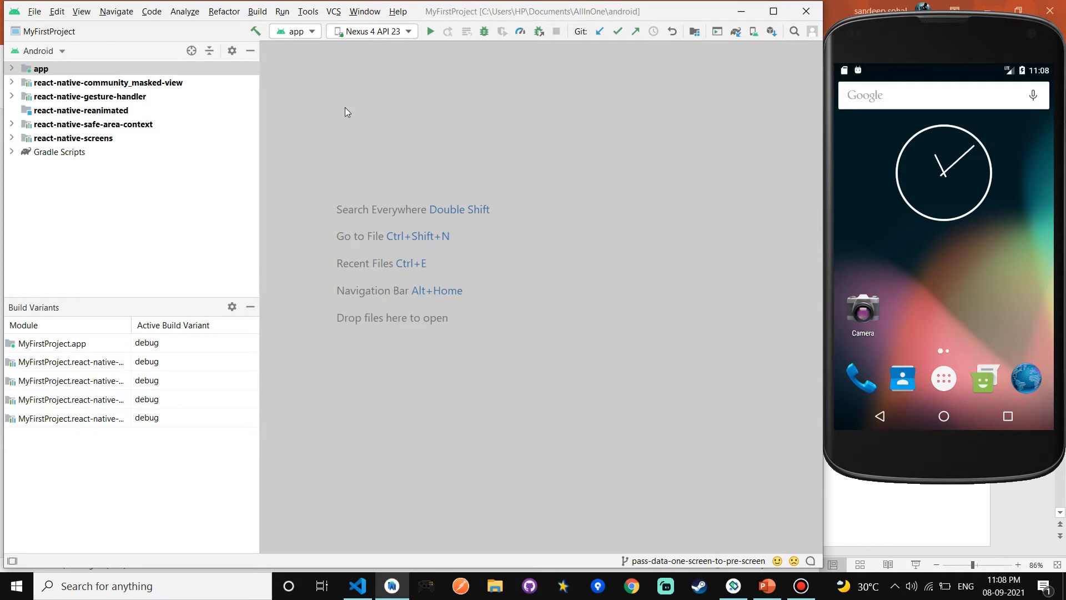
{"action": "mouse_move", "coordinate": [347, 150]}
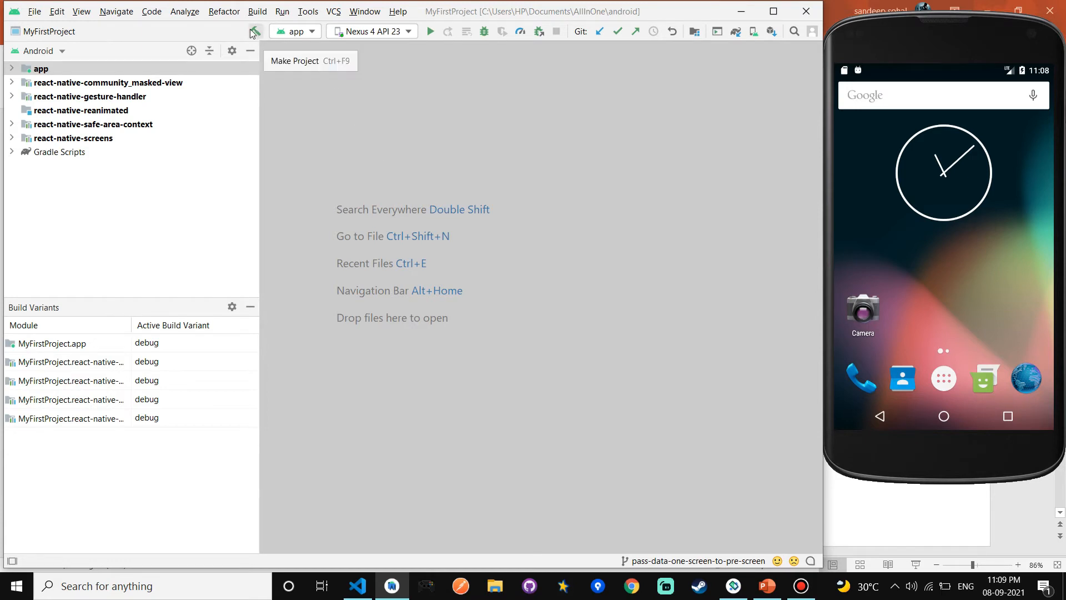
{"action": "mouse_move", "coordinate": [241, 50]}
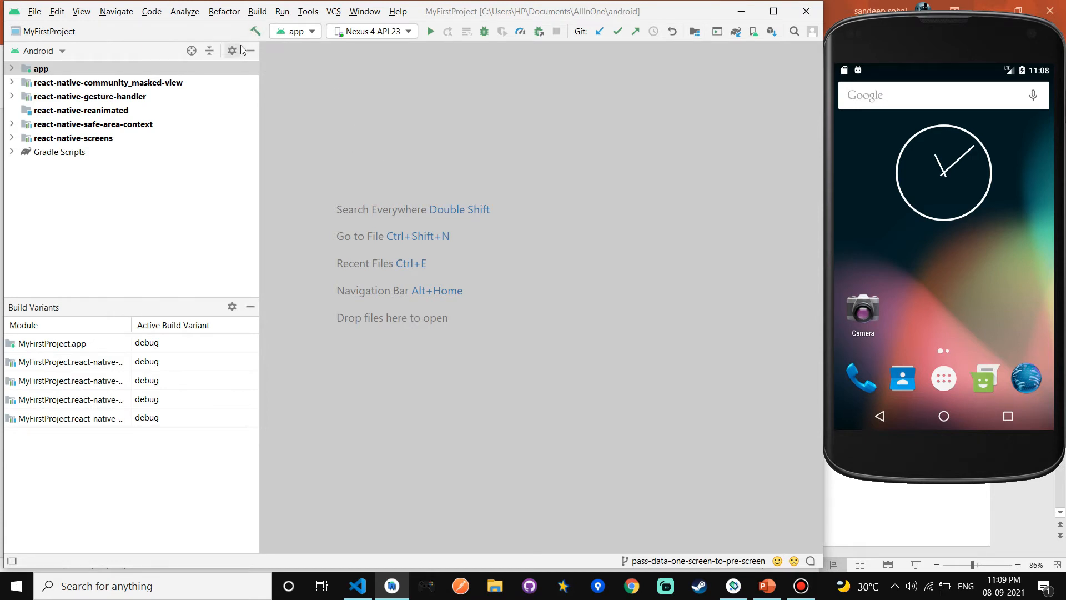
{"action": "mouse_move", "coordinate": [255, 31]}
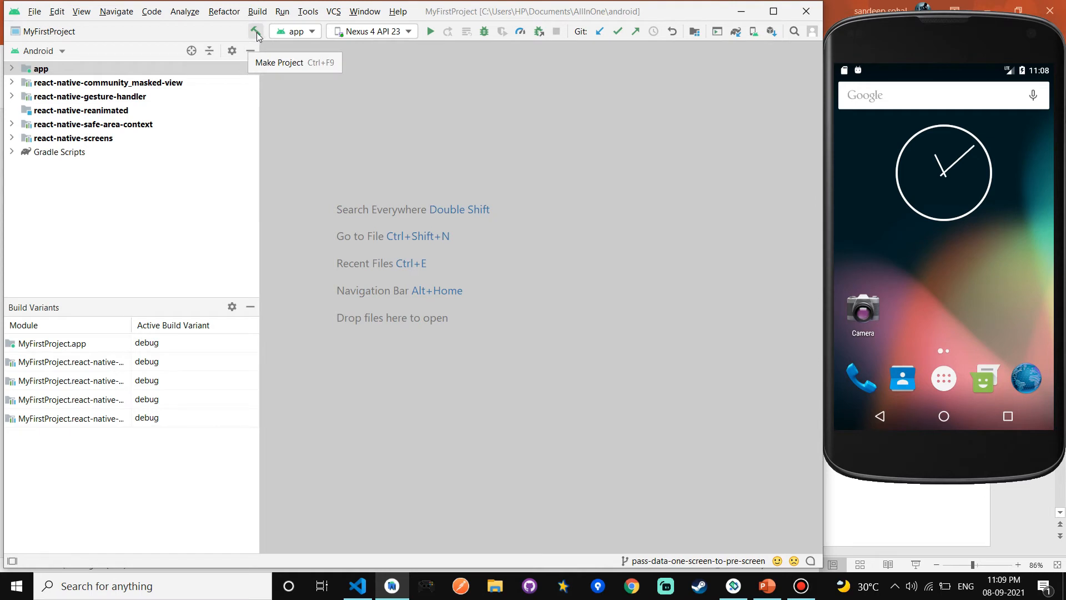
Step: Run Make Project to start the Gradle assembleDebug build
{"action": "left_click", "coordinate": [255, 31]}
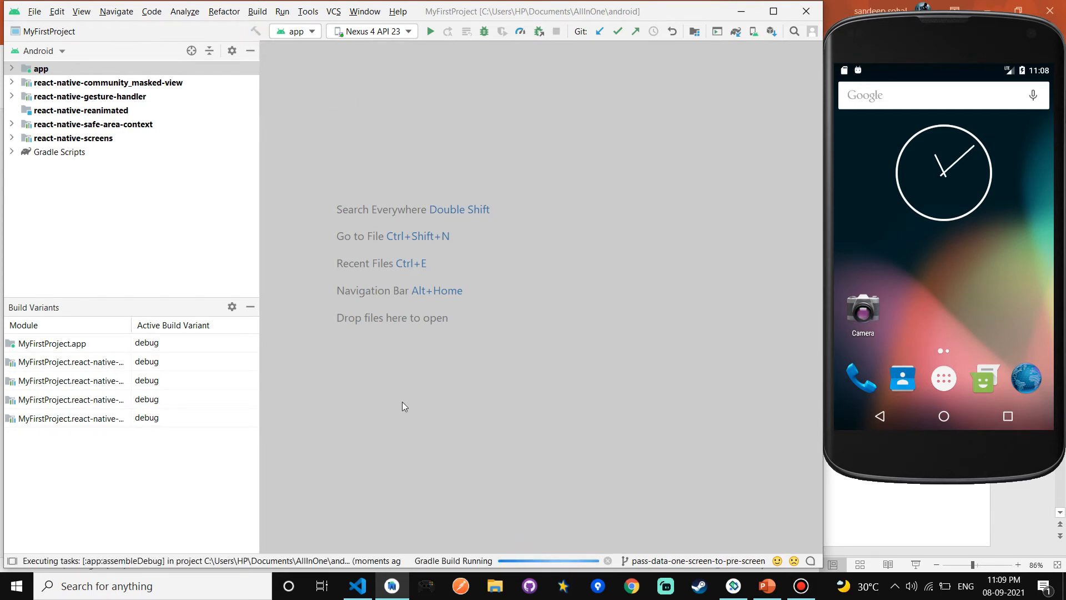
{"action": "mouse_move", "coordinate": [599, 409]}
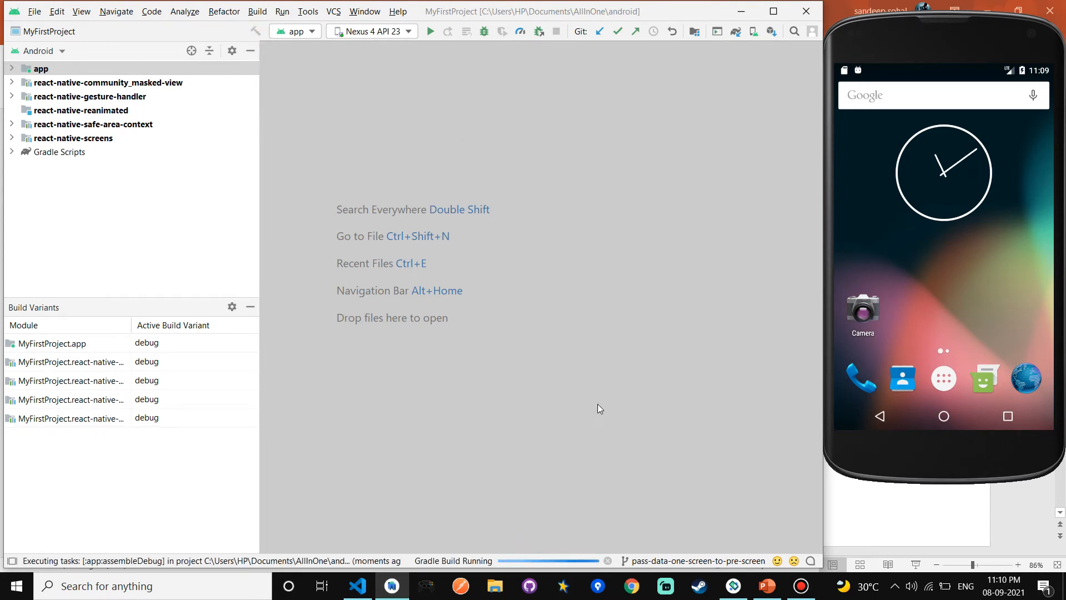
{"action": "mouse_move", "coordinate": [387, 547]}
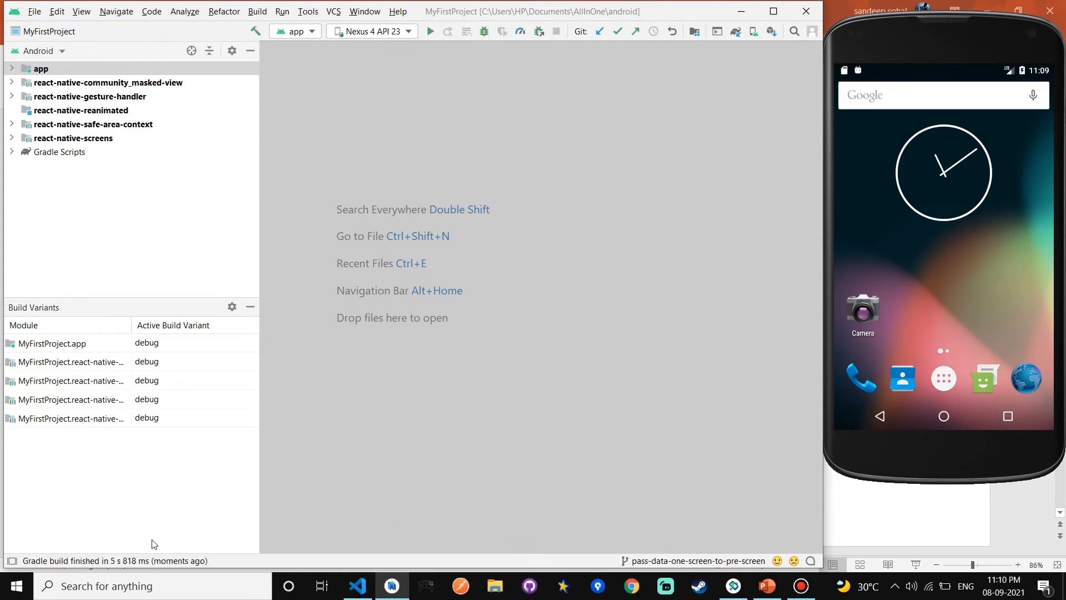
{"action": "mouse_move", "coordinate": [198, 480]}
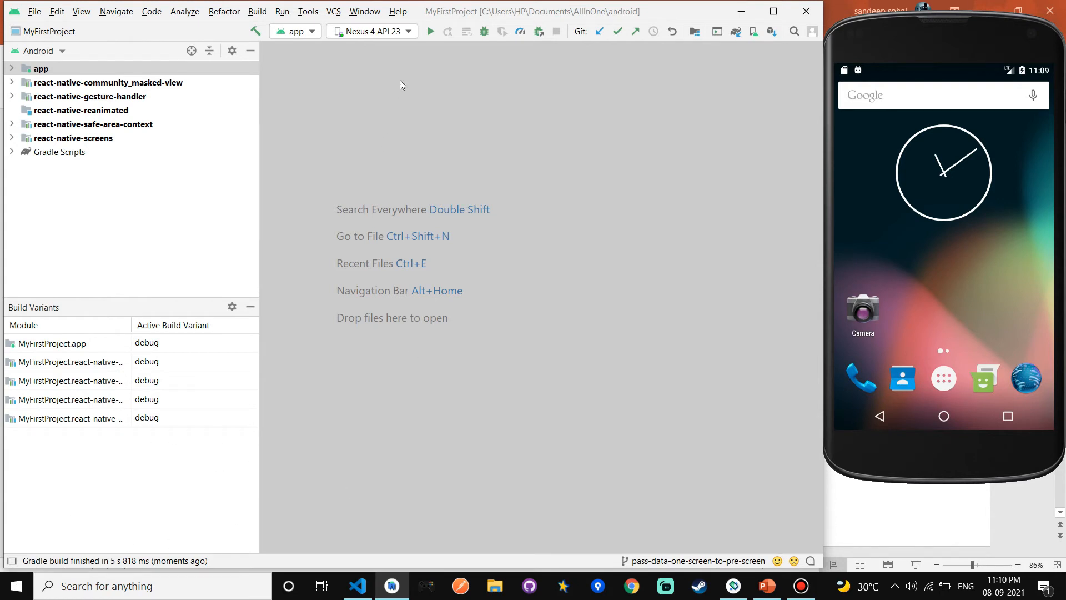
Step: Build the debug APK and locate app-debug in its output folder from the success notification
{"action": "left_click", "coordinate": [256, 11]}
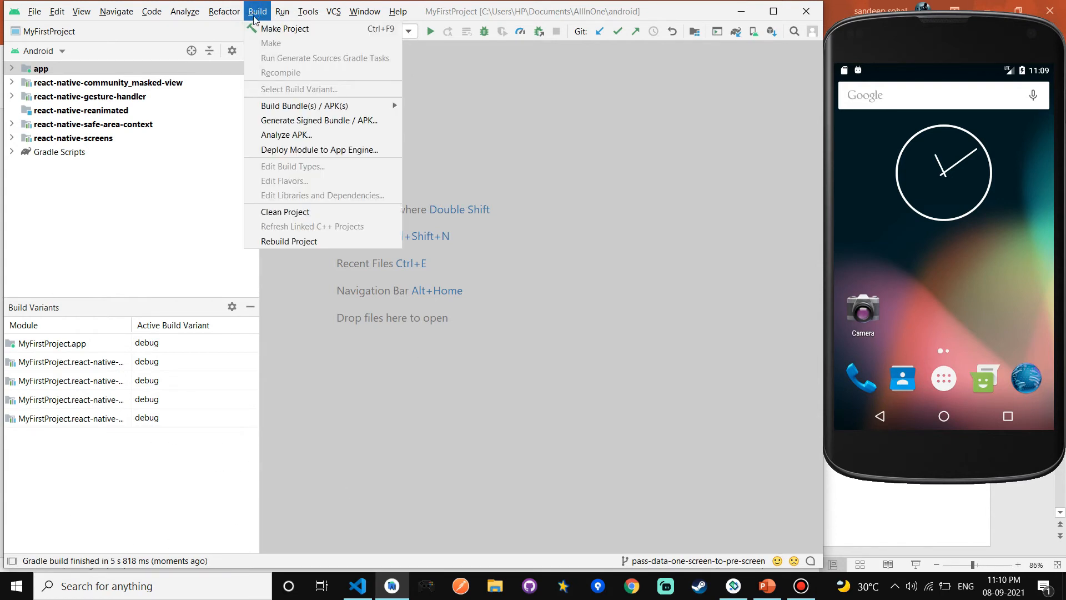
{"action": "mouse_move", "coordinate": [304, 106]}
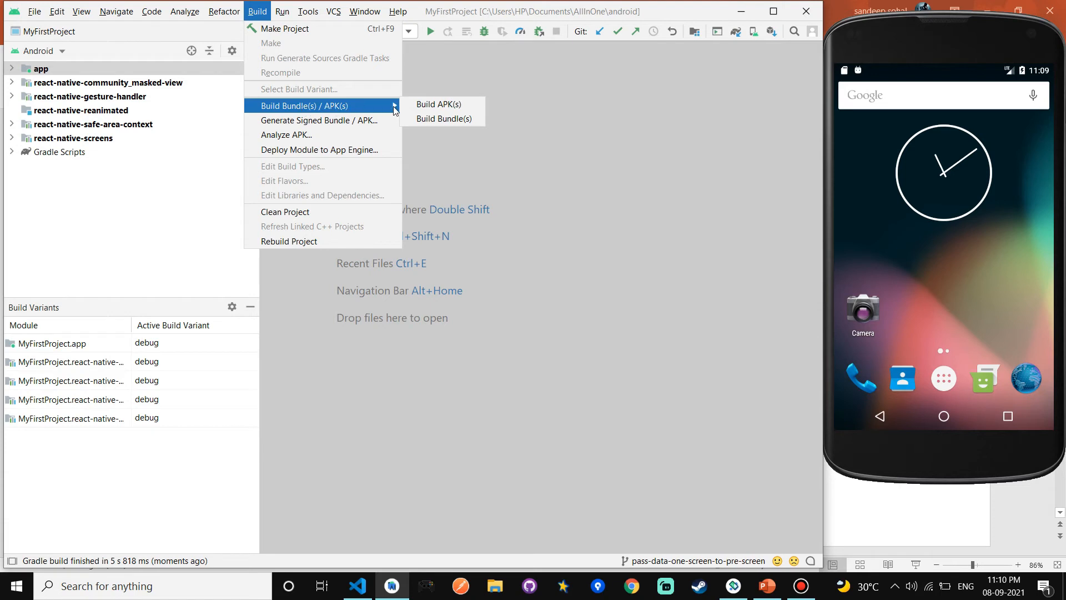
{"action": "mouse_move", "coordinate": [437, 104]}
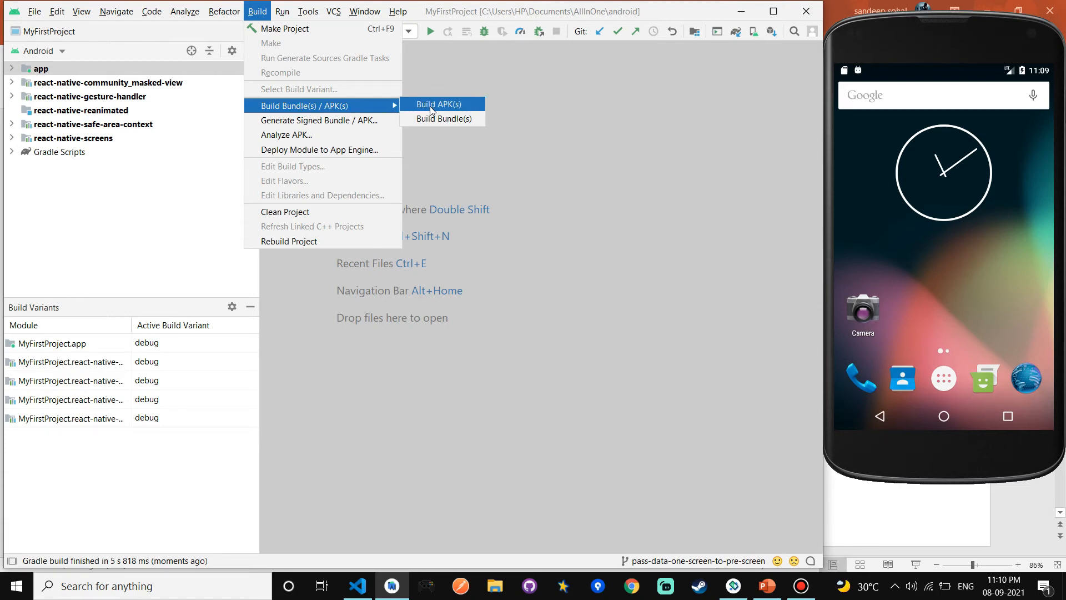
{"action": "left_click", "coordinate": [437, 105]}
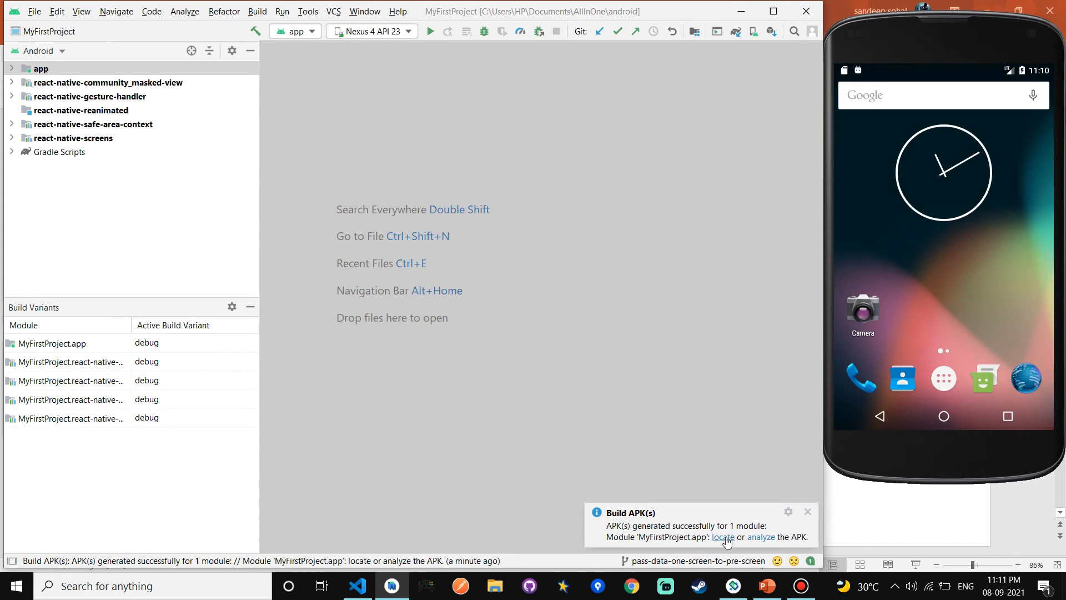
{"action": "left_click", "coordinate": [722, 536]}
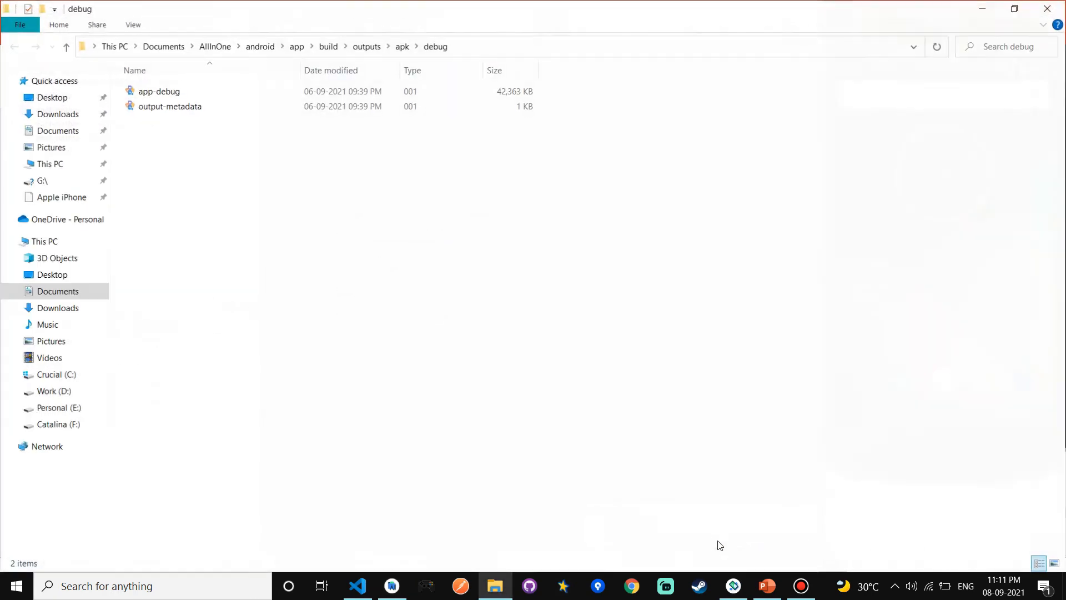